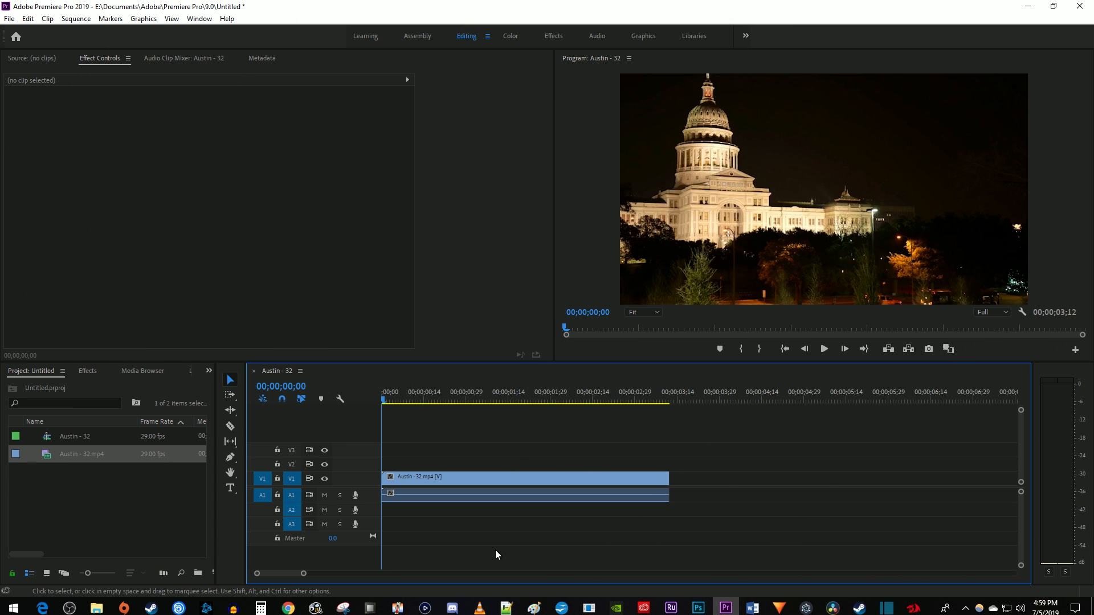
# Duplicate the Austin - 32.mp4 clip onto V2 and select the top copy
pyautogui.click(823, 348)
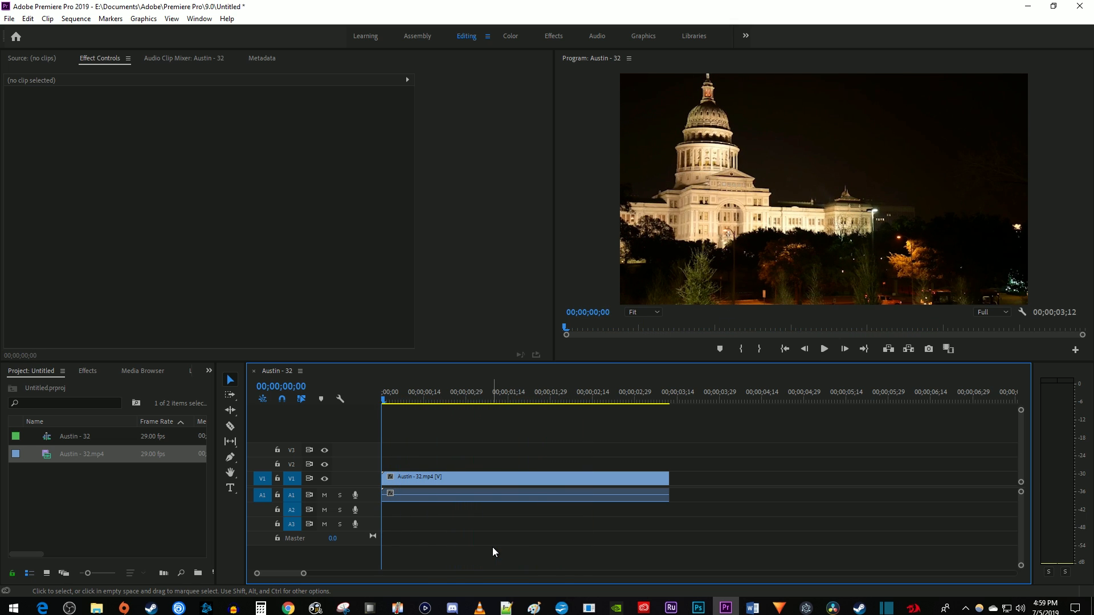
pyautogui.click(485, 478)
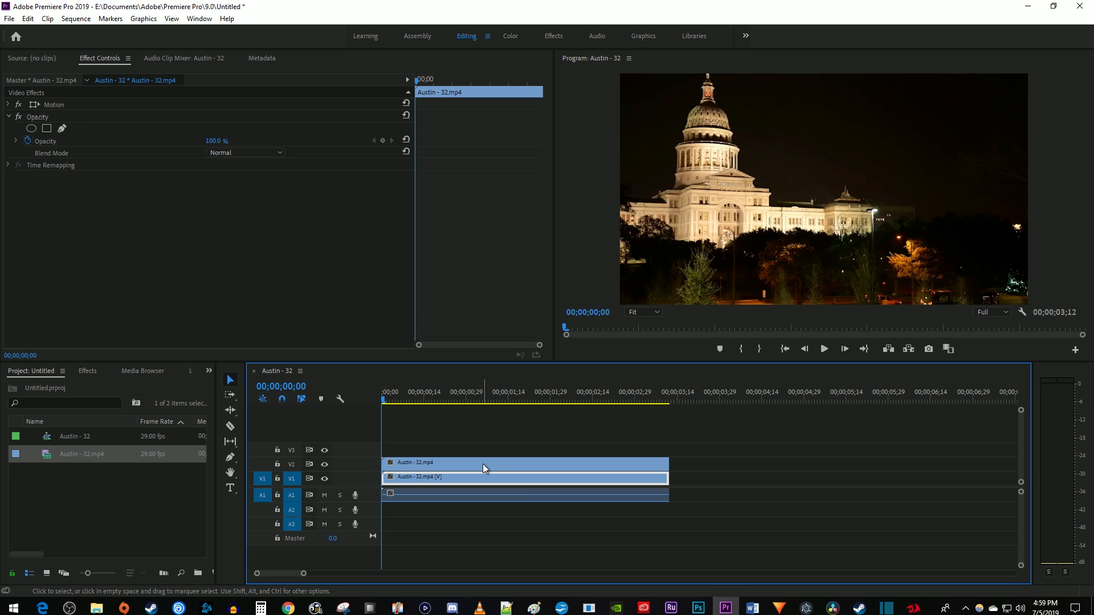
pyautogui.moveTo(469, 466)
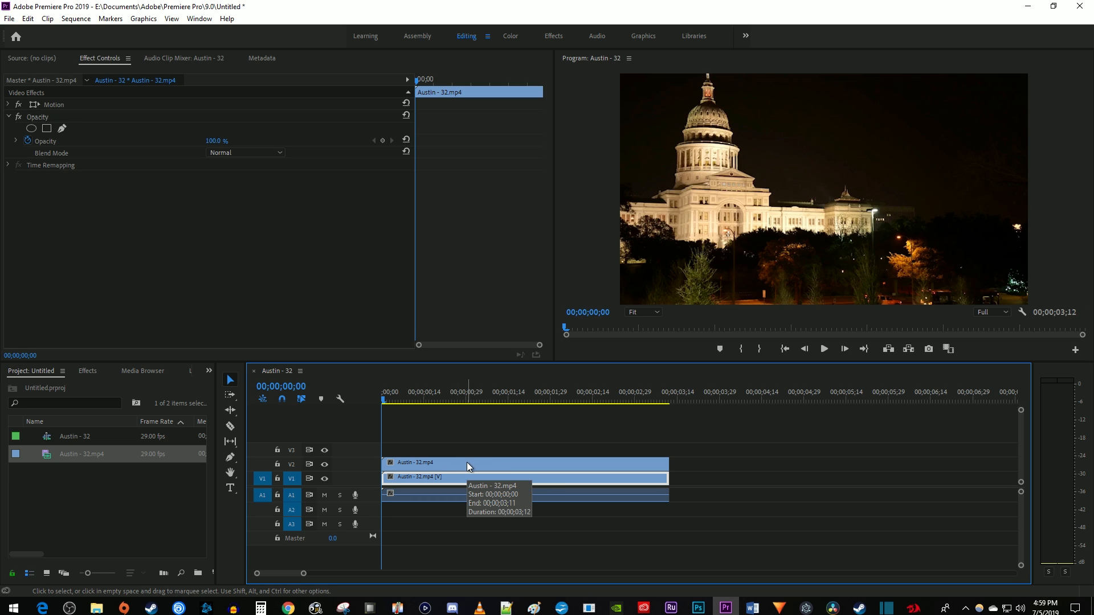
pyautogui.moveTo(342, 480)
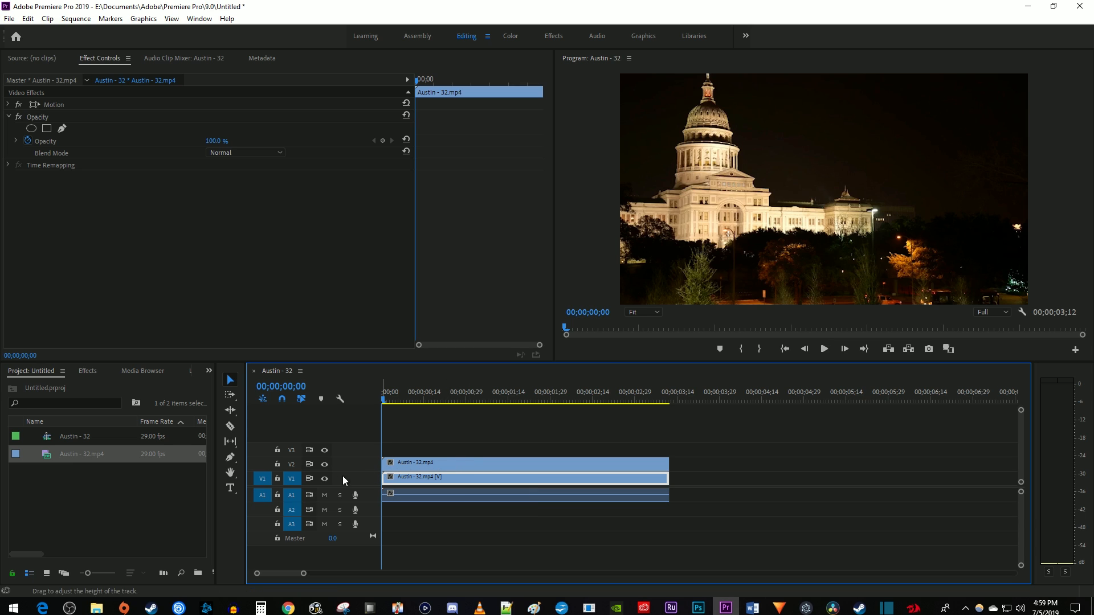
# Hide the V1 track and apply the Luma Key effect to the top V2 clip
pyautogui.click(323, 478)
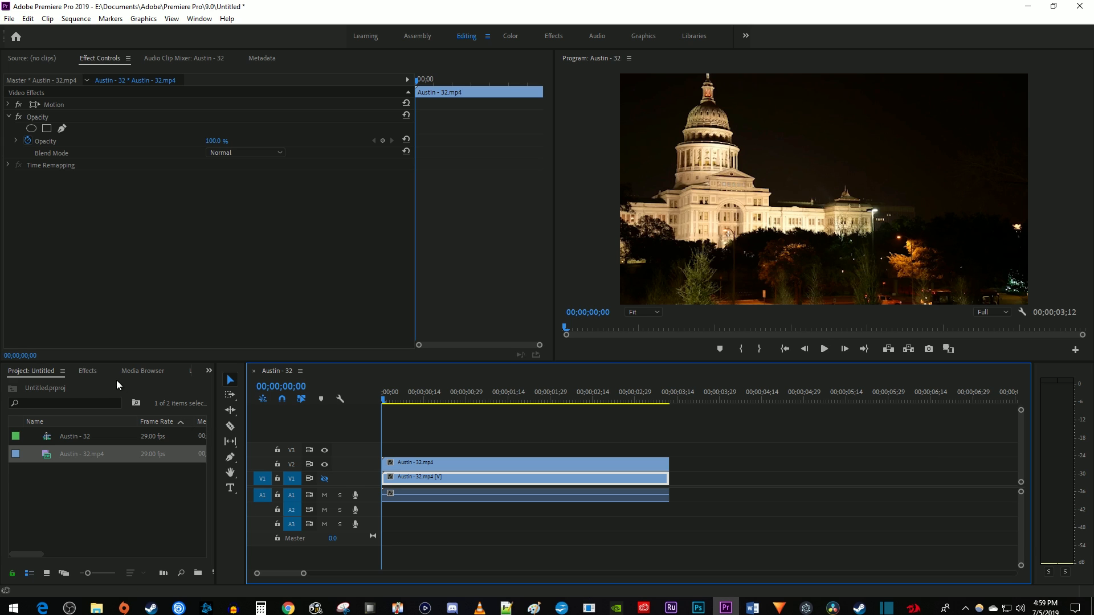
pyautogui.click(87, 370)
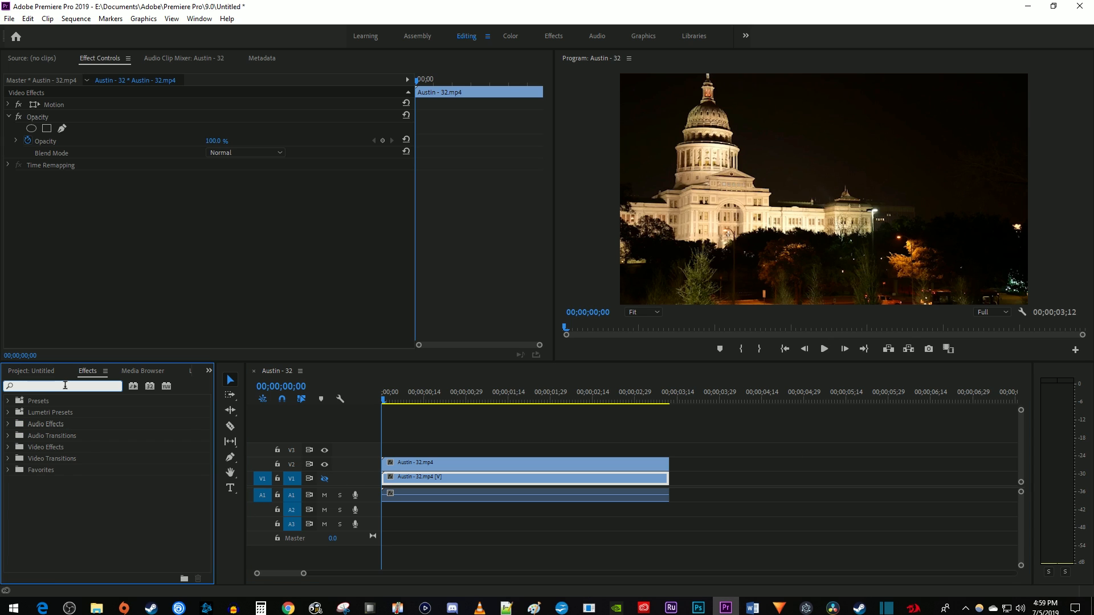
pyautogui.write('luma key')
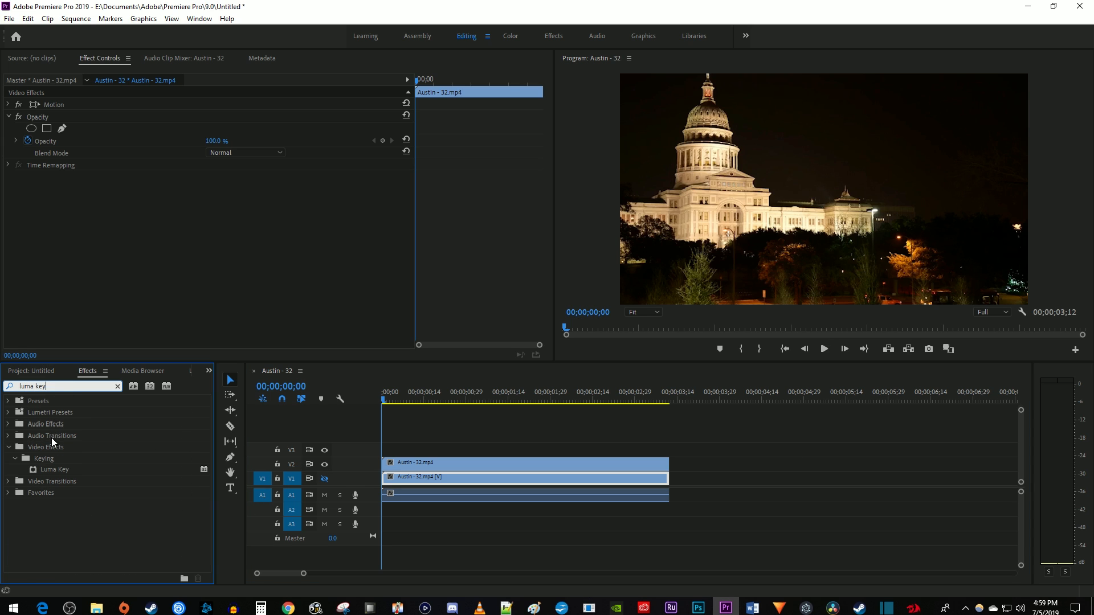
pyautogui.moveTo(55, 469); pyautogui.dragTo(400, 462)
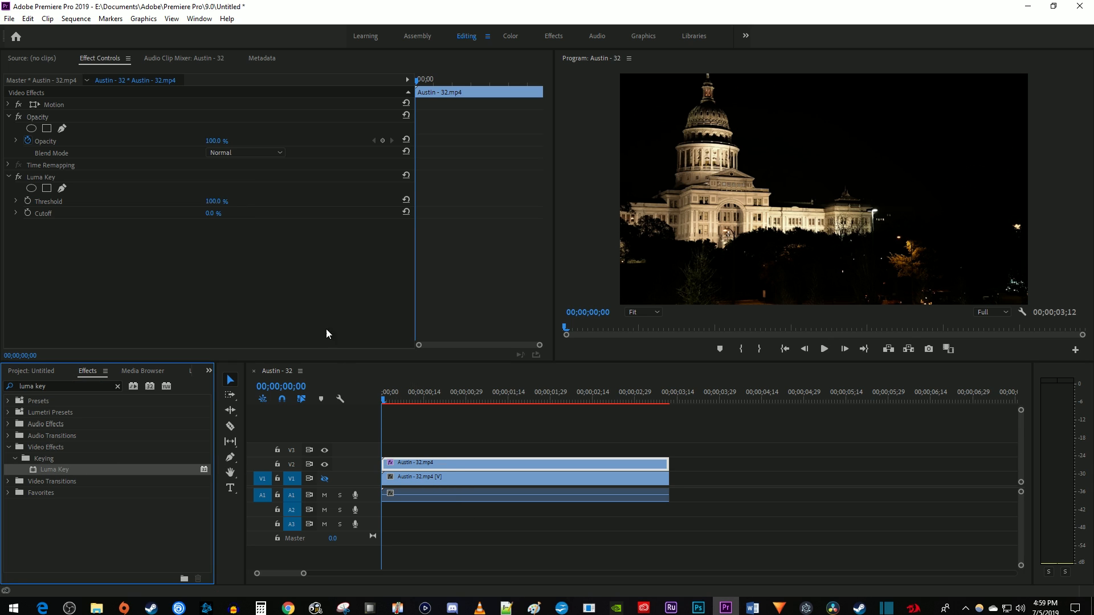
pyautogui.moveTo(110, 62)
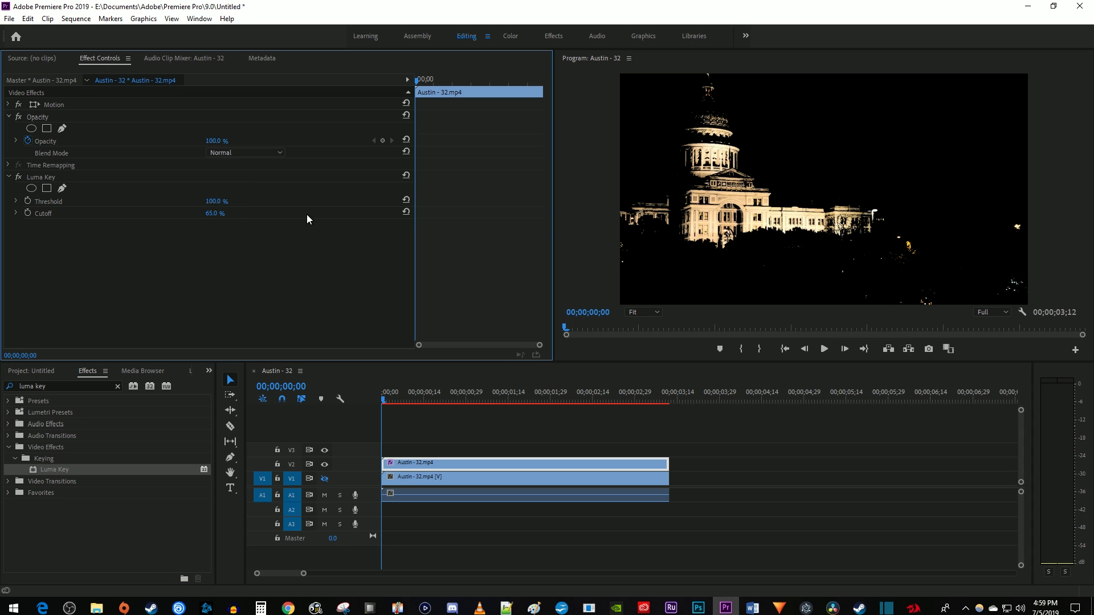
pyautogui.moveTo(575, 219)
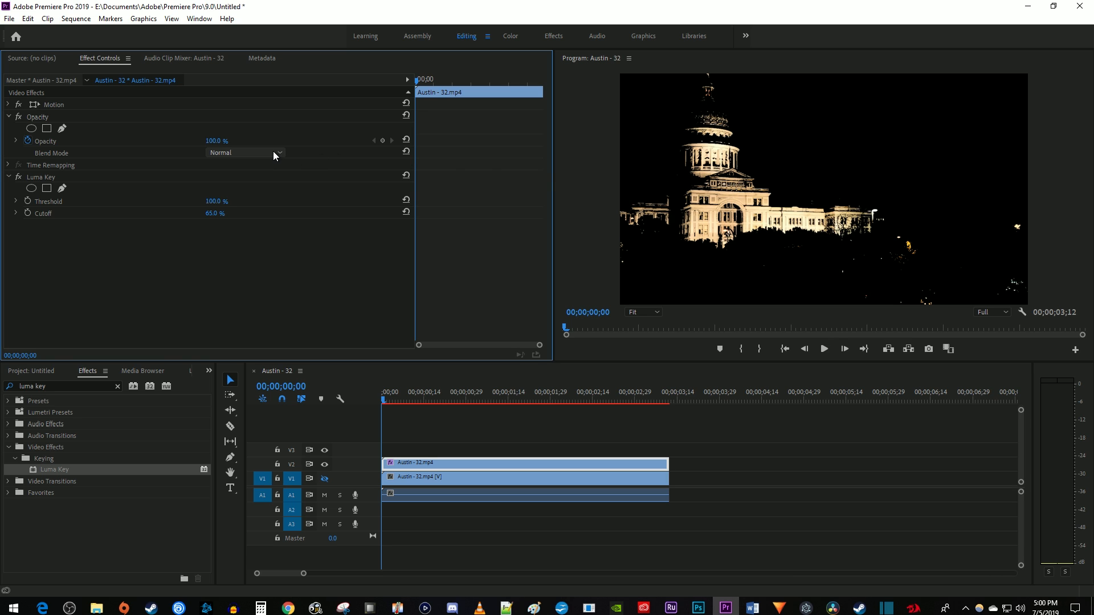
# Set the top clip's Opacity blend mode to Pin Light
pyautogui.click(276, 153)
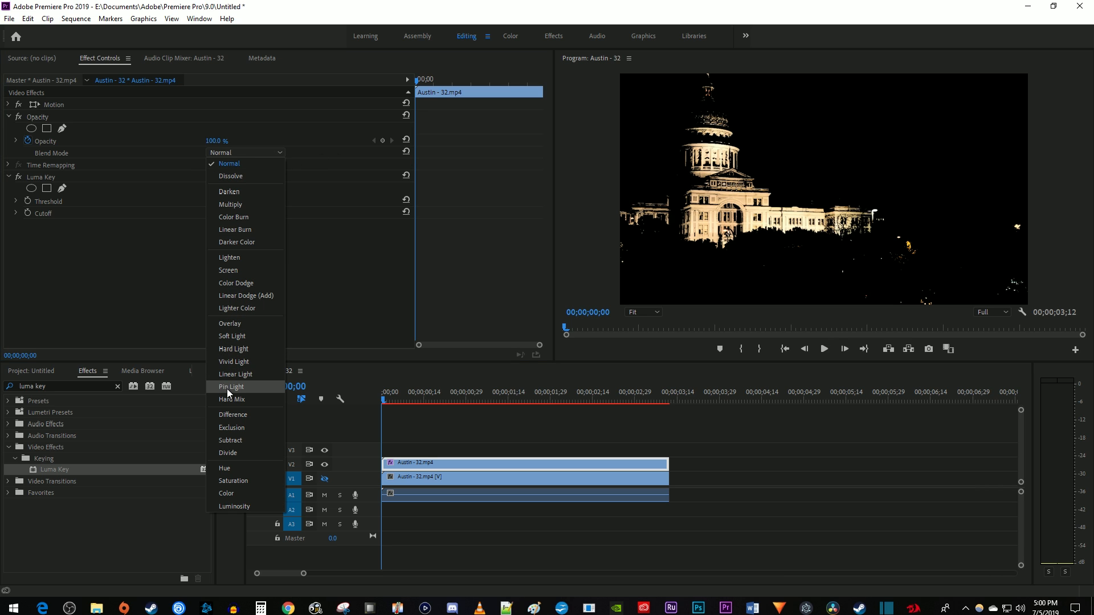
pyautogui.click(231, 386)
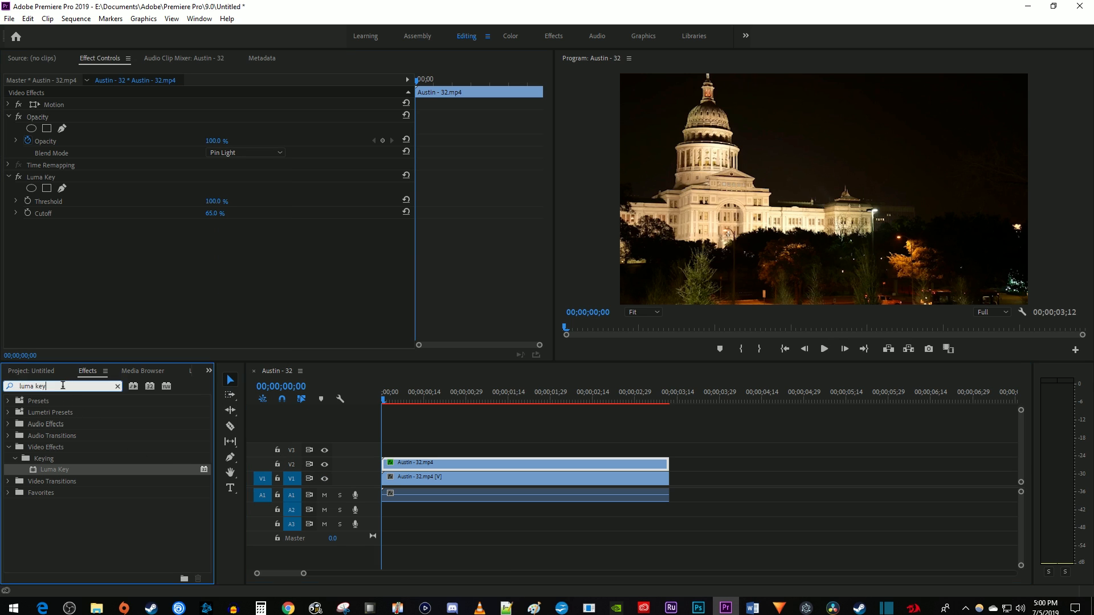
# Add Gaussian Blur to the V2 clip at blurriness 266 with Repeat Edge Pixels enabled
pyautogui.write('gaussian blur')
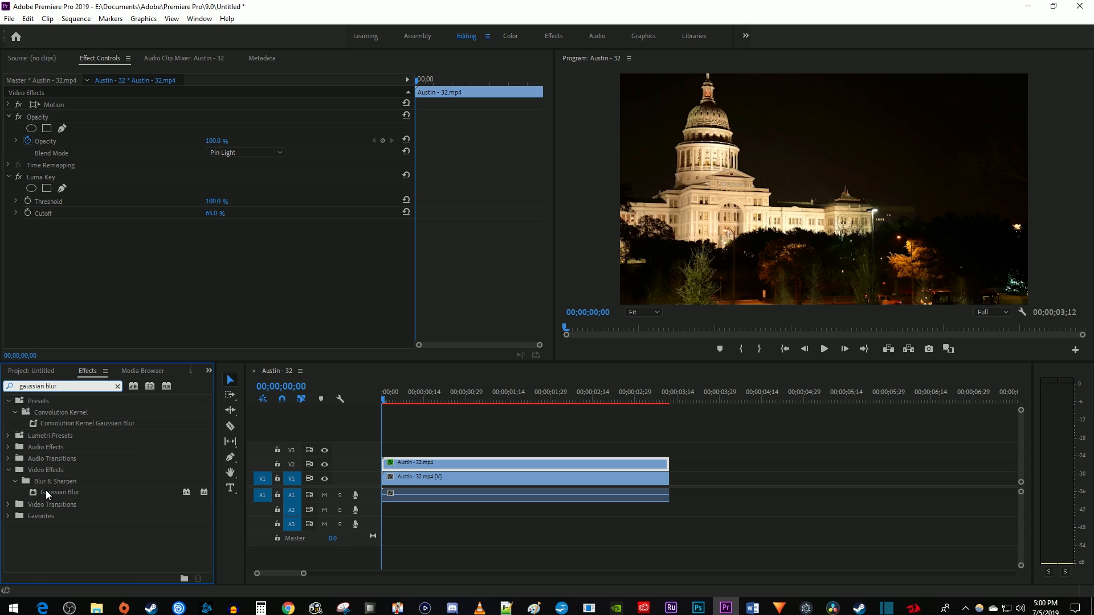
pyautogui.moveTo(59, 491); pyautogui.dragTo(415, 462)
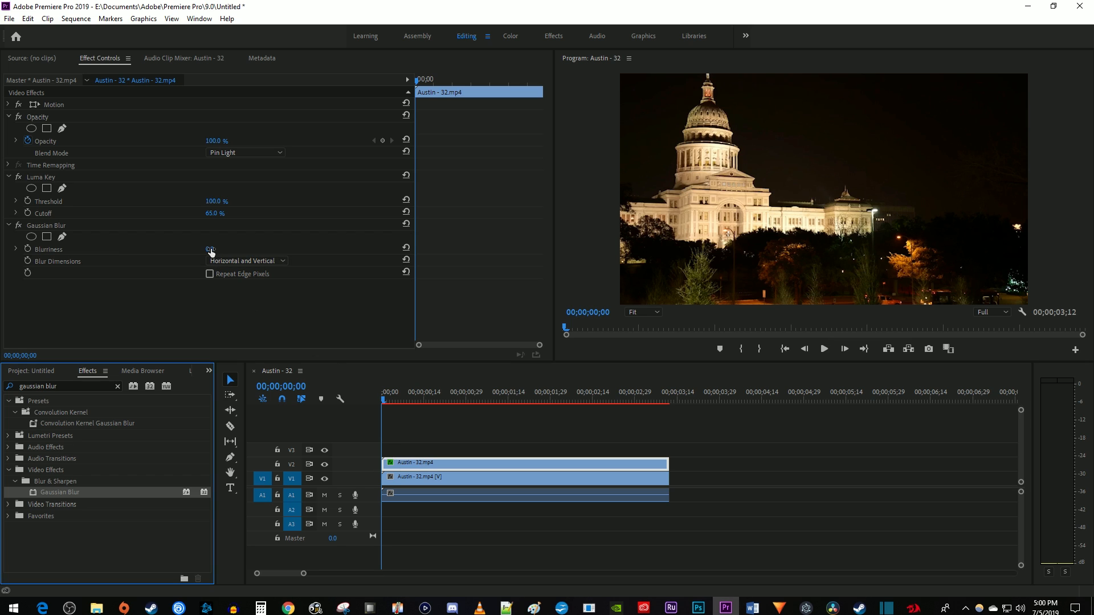
pyautogui.moveTo(213, 248); pyautogui.dragTo(213, 249)
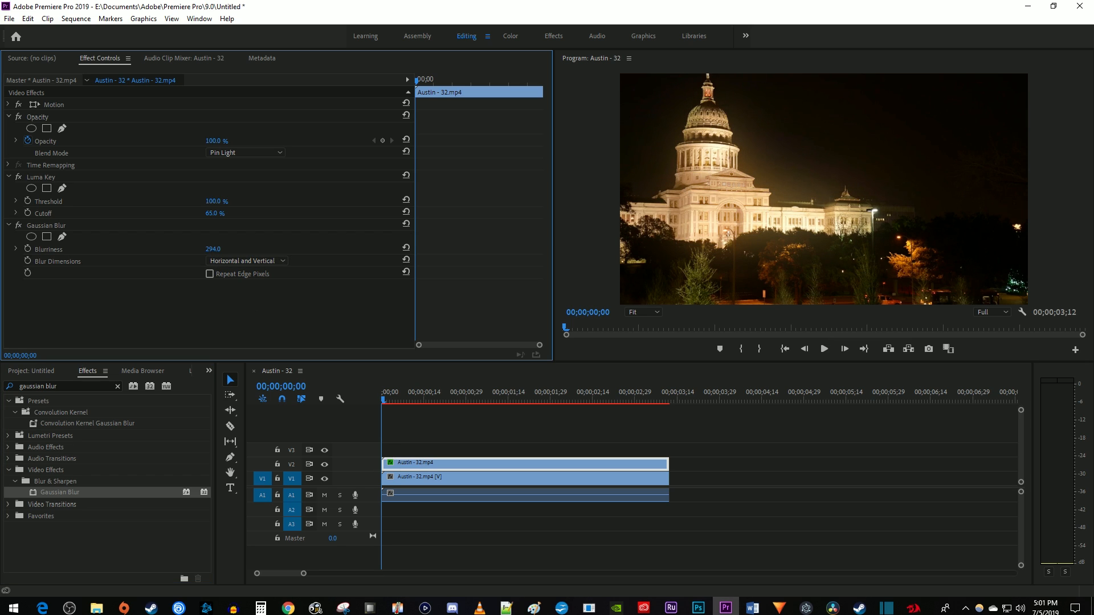
pyautogui.moveTo(216, 249); pyautogui.dragTo(209, 249)
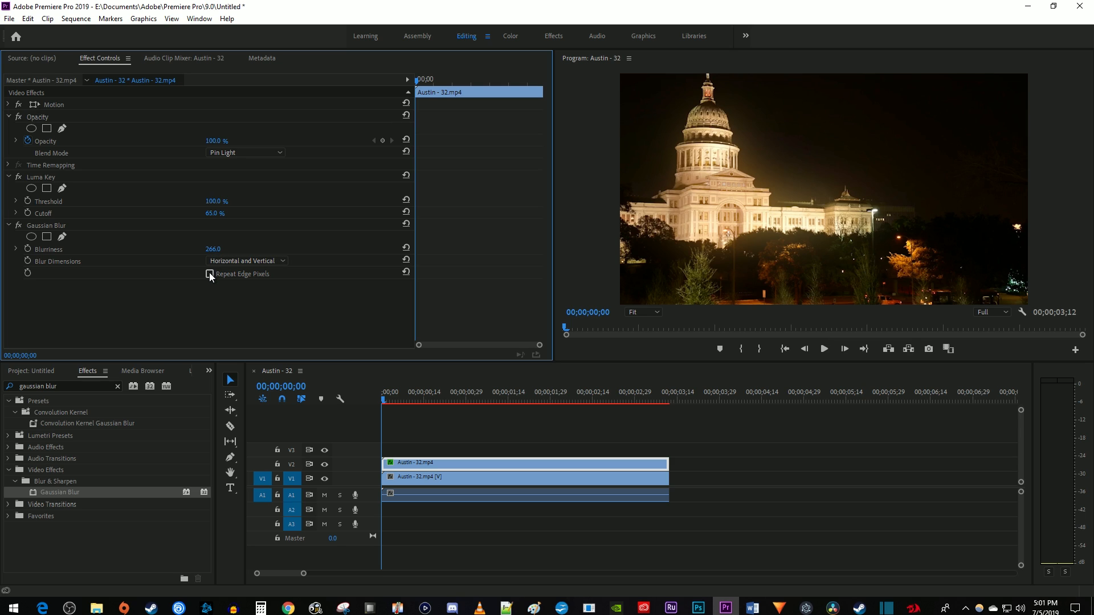
pyautogui.click(209, 273)
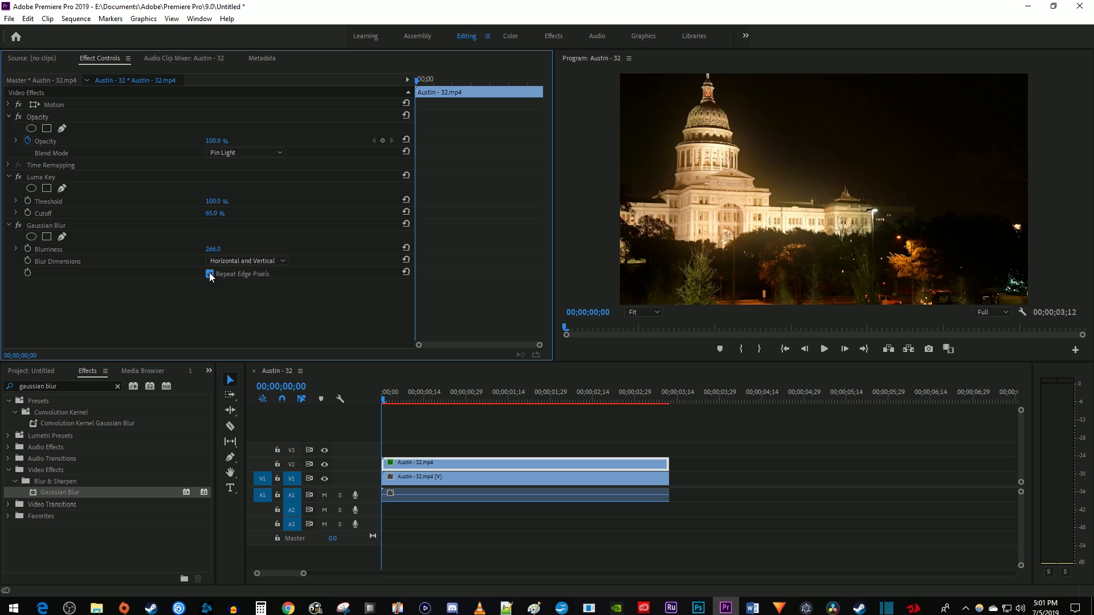
pyautogui.click(208, 273)
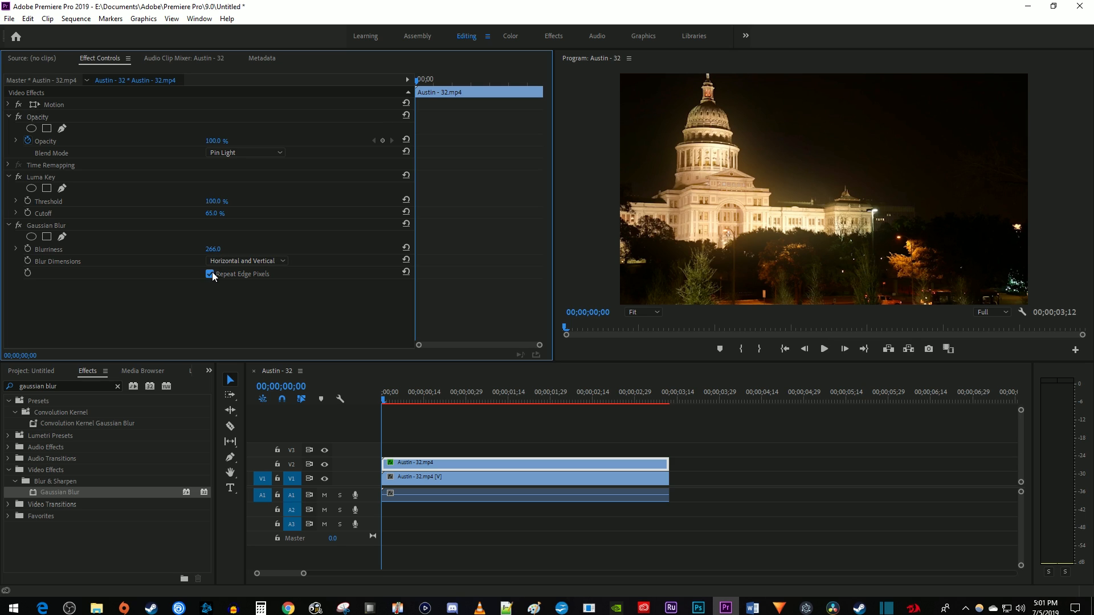
pyautogui.click(246, 260)
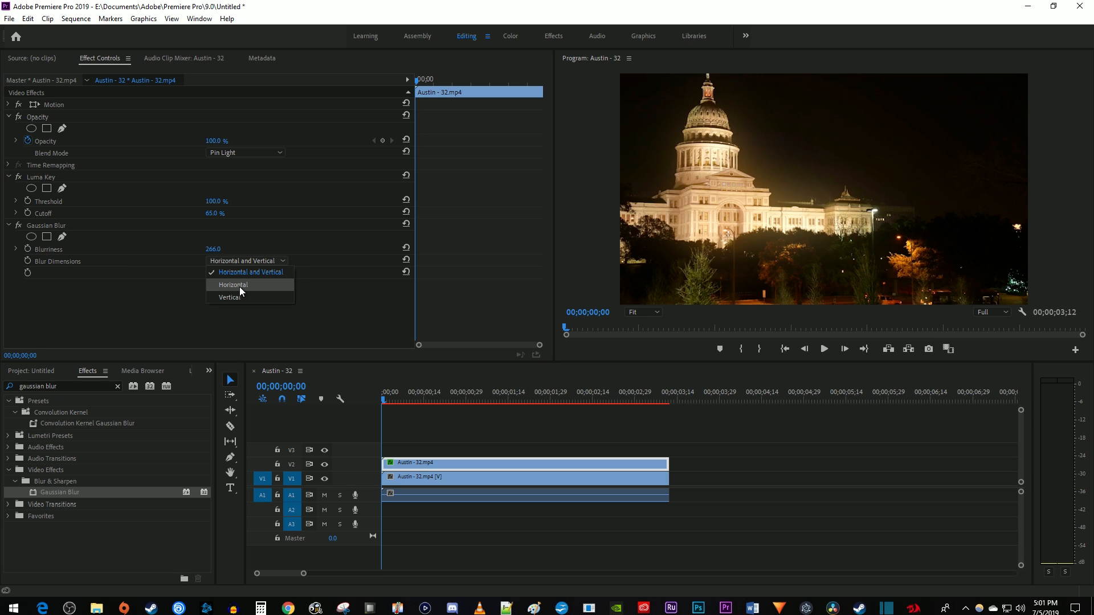
pyautogui.click(232, 285)
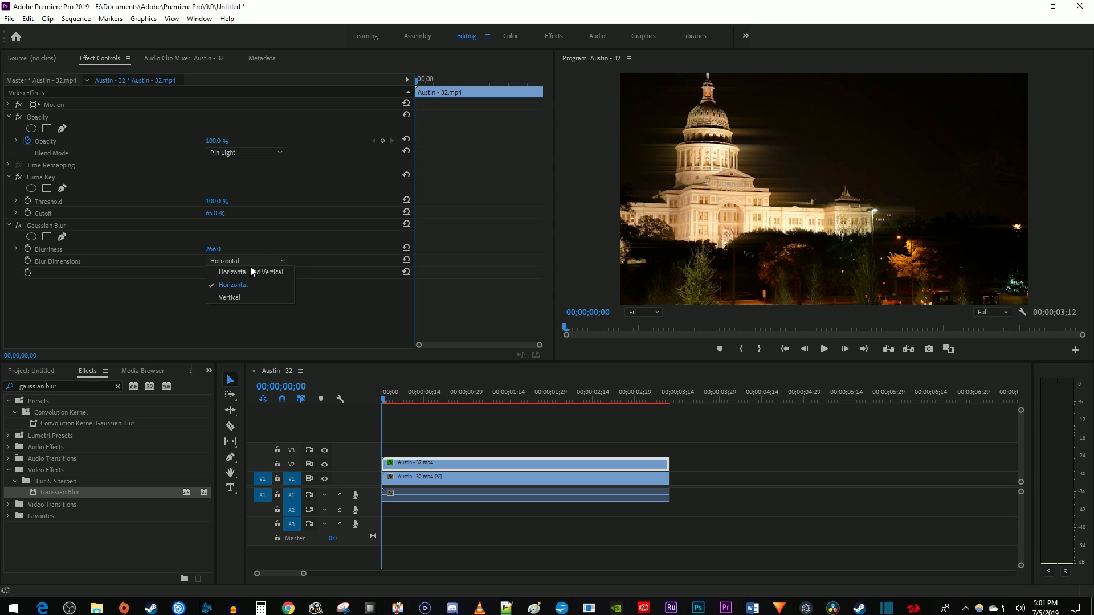
pyautogui.click(228, 296)
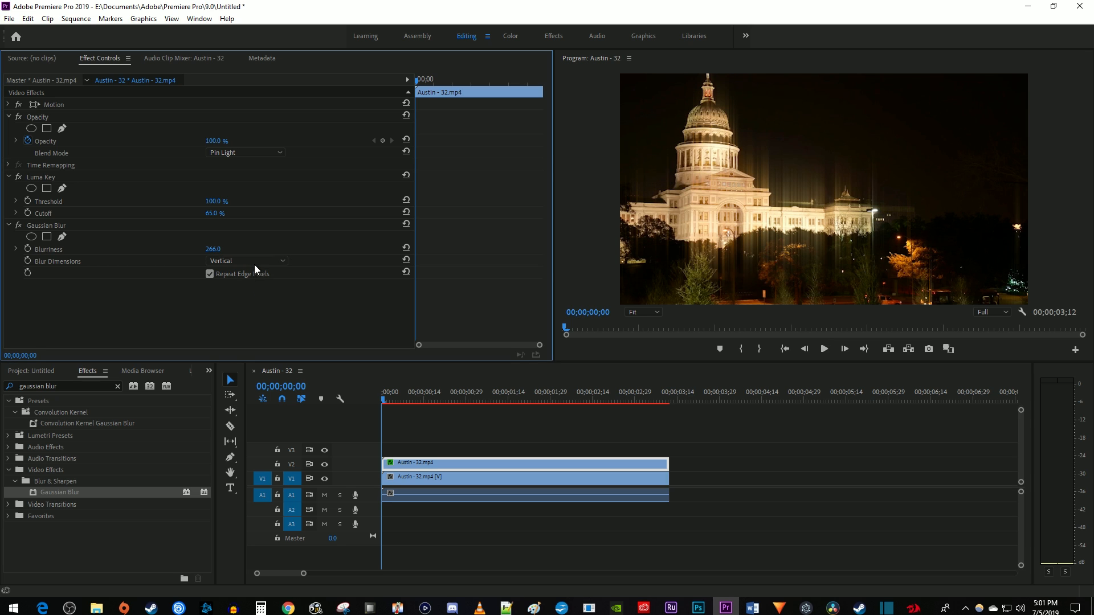
pyautogui.click(246, 261)
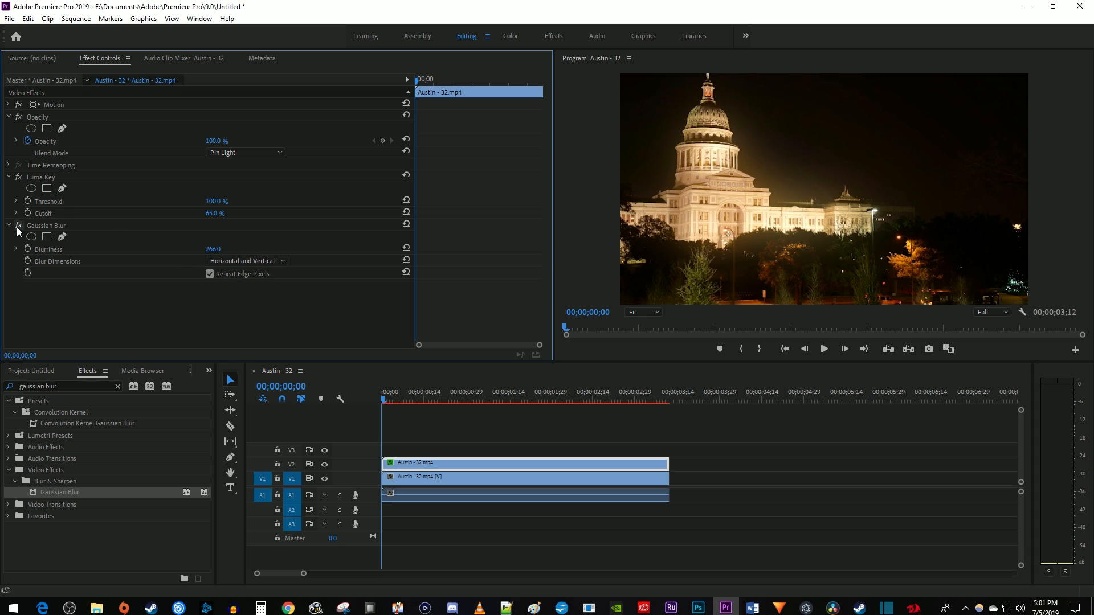
pyautogui.moveTo(267, 167)
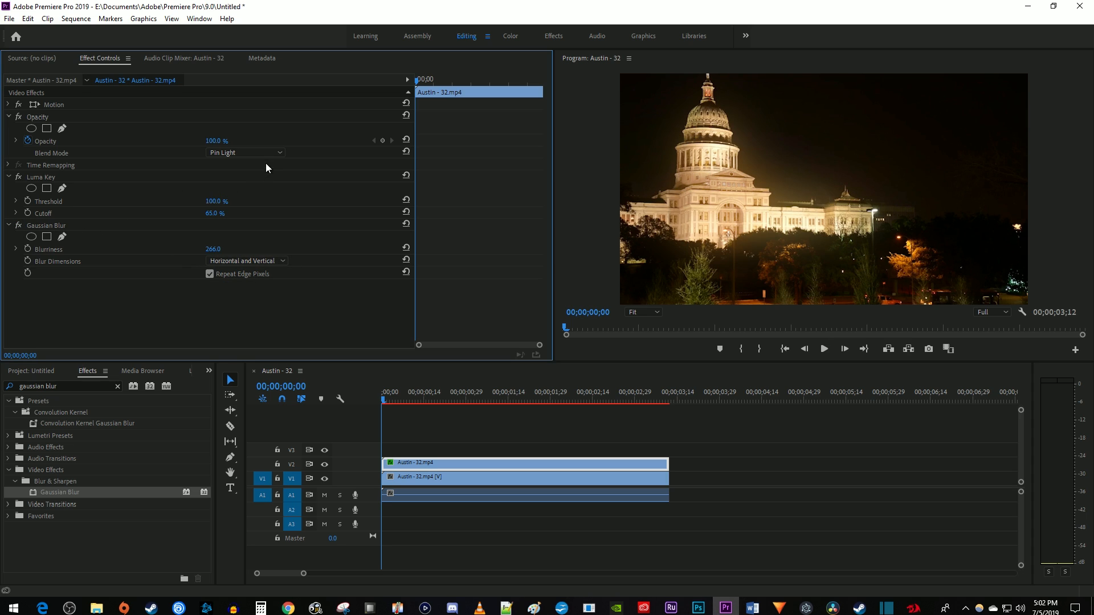
# Switch the top clip's blend mode to Linear Dodge (Add) and try adjusting its opacity
pyautogui.click(244, 153)
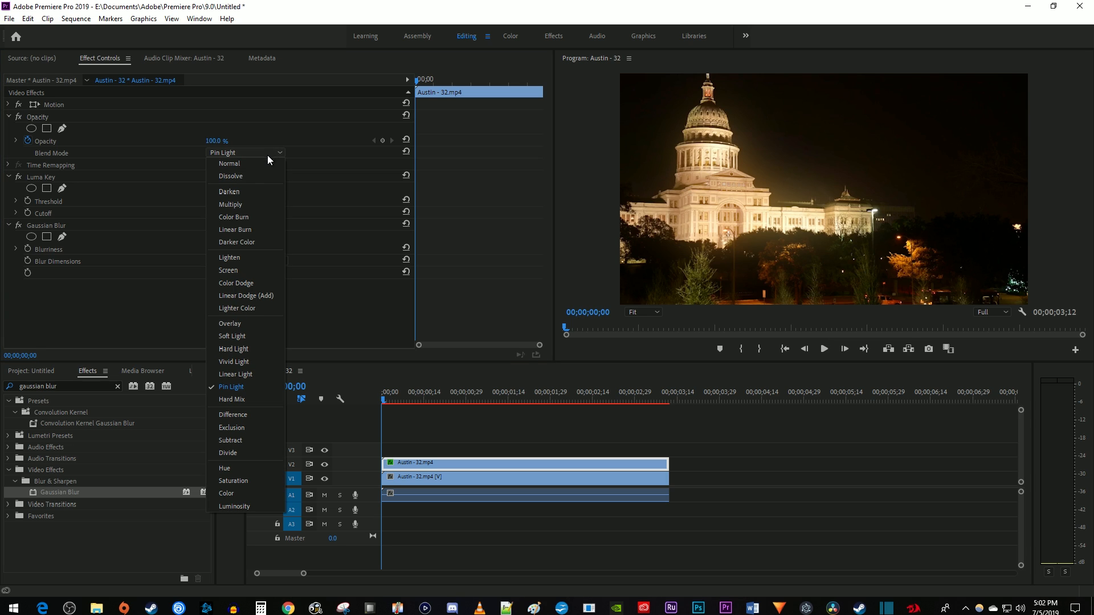
pyautogui.click(246, 295)
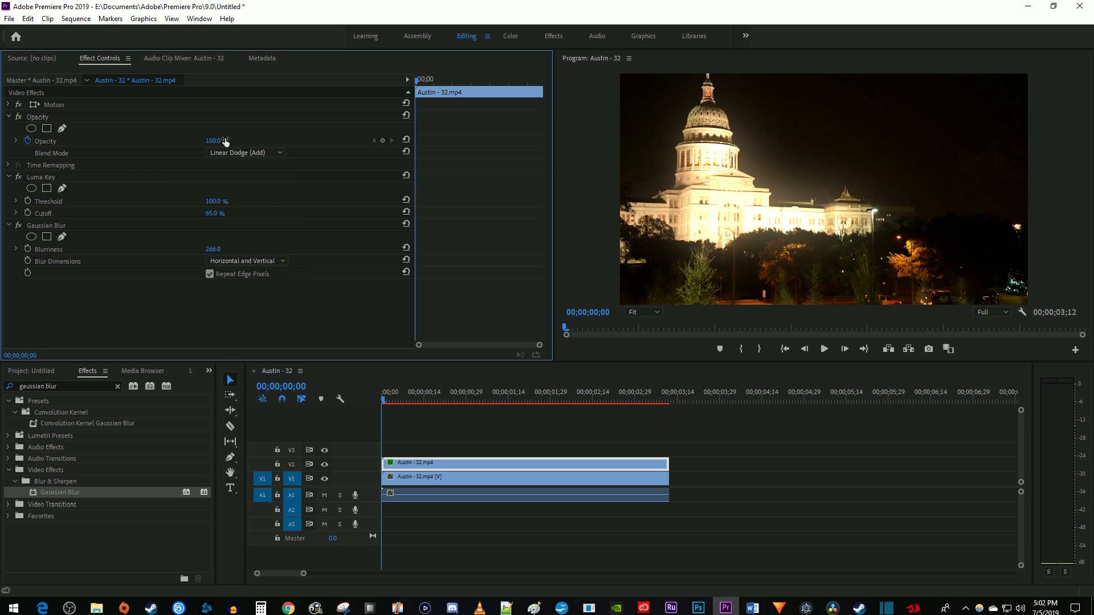
pyautogui.moveTo(220, 140); pyautogui.dragTo(188, 140)
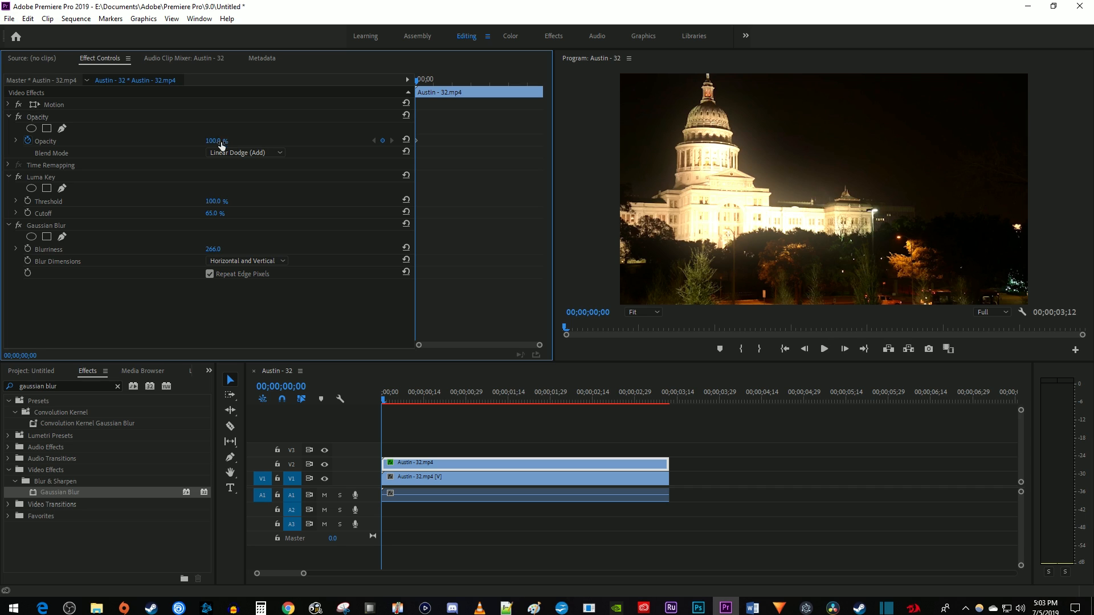
# Search Effects for Color Balance (HLS), then play back the green-tinted glow
pyautogui.write('h')
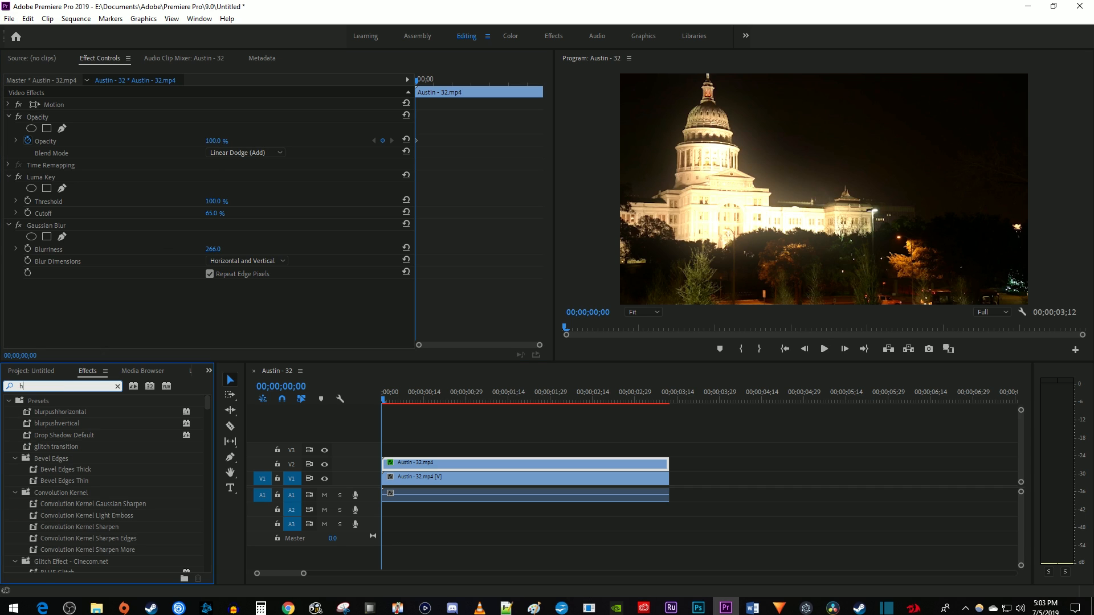
pyautogui.write('hls')
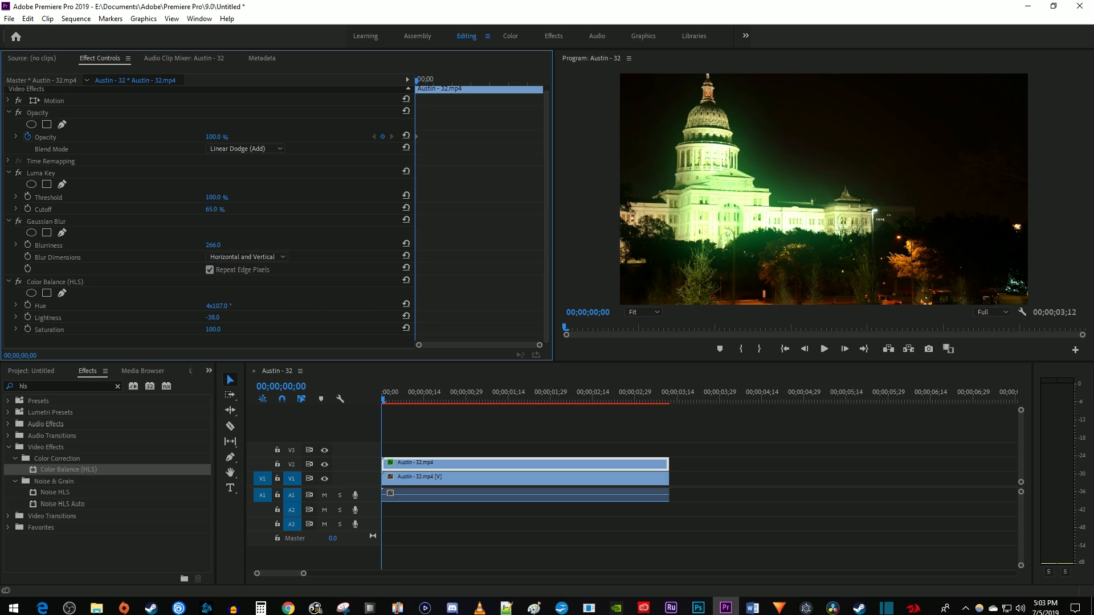
pyautogui.click(823, 348)
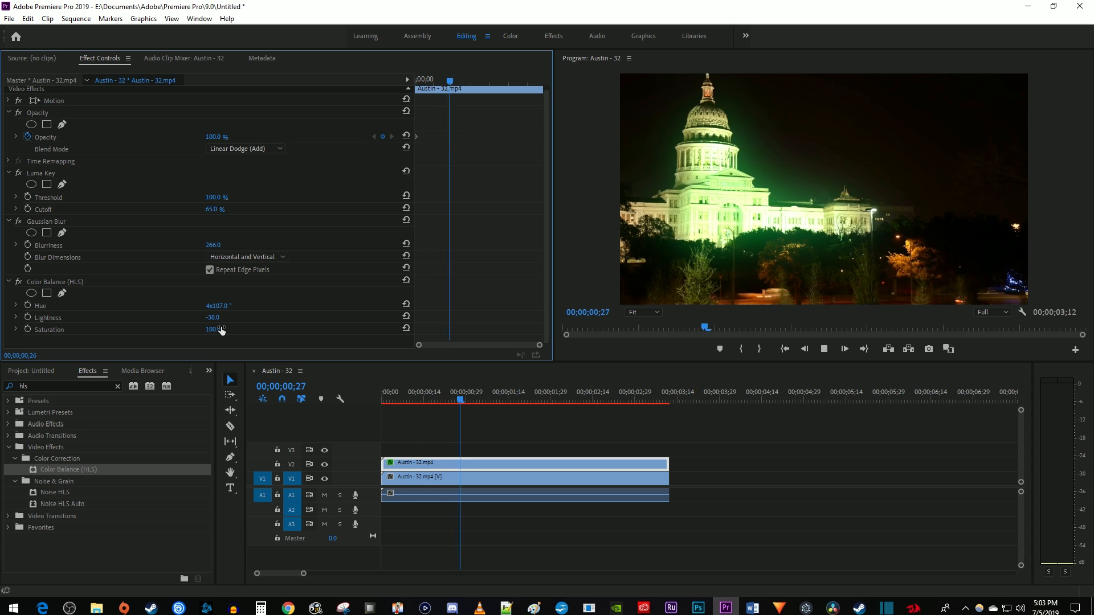